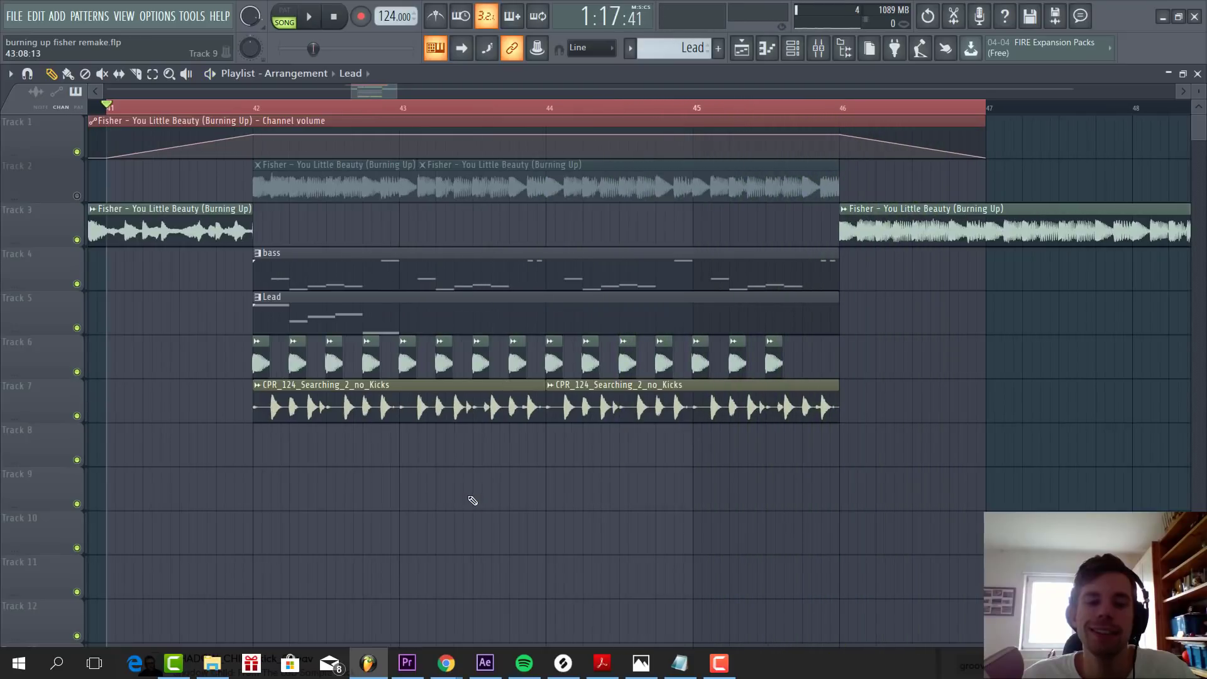
{"action": "mouse_move", "coordinate": [432, 513]}
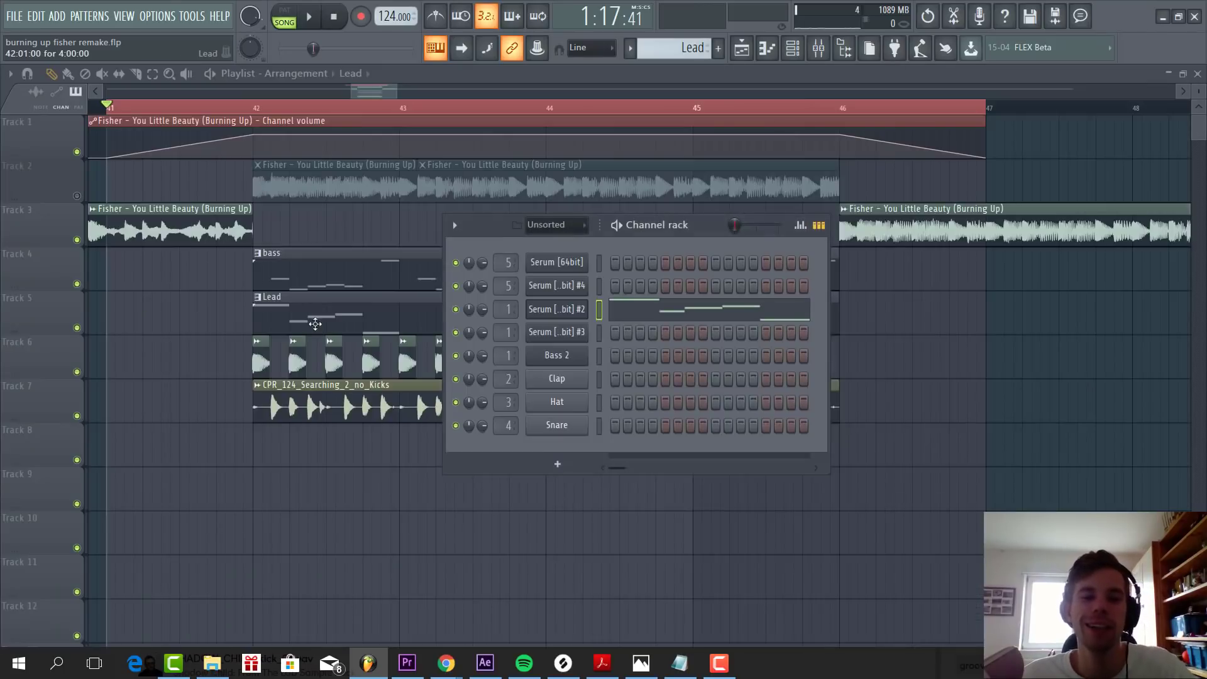
Reset the lead Serum to its Init preset with OSC A unison 16, legato and 20 ms porta
{"action": "left_click", "coordinate": [284, 12]}
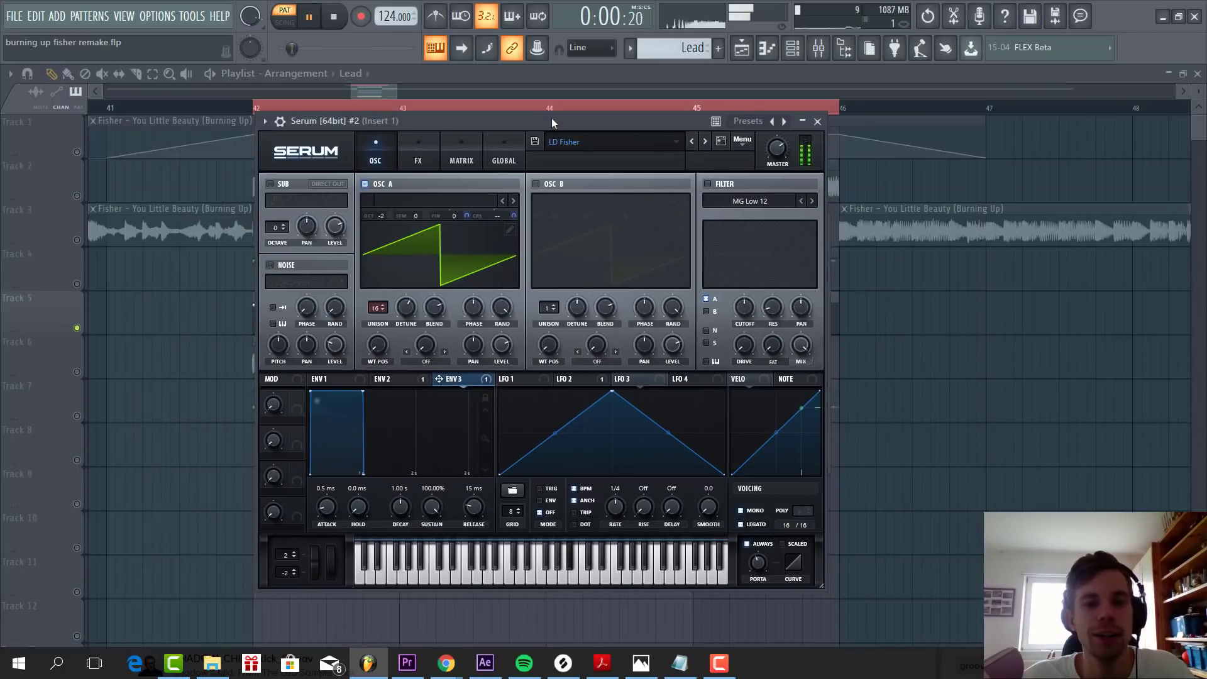
{"action": "left_click", "coordinate": [742, 140]}
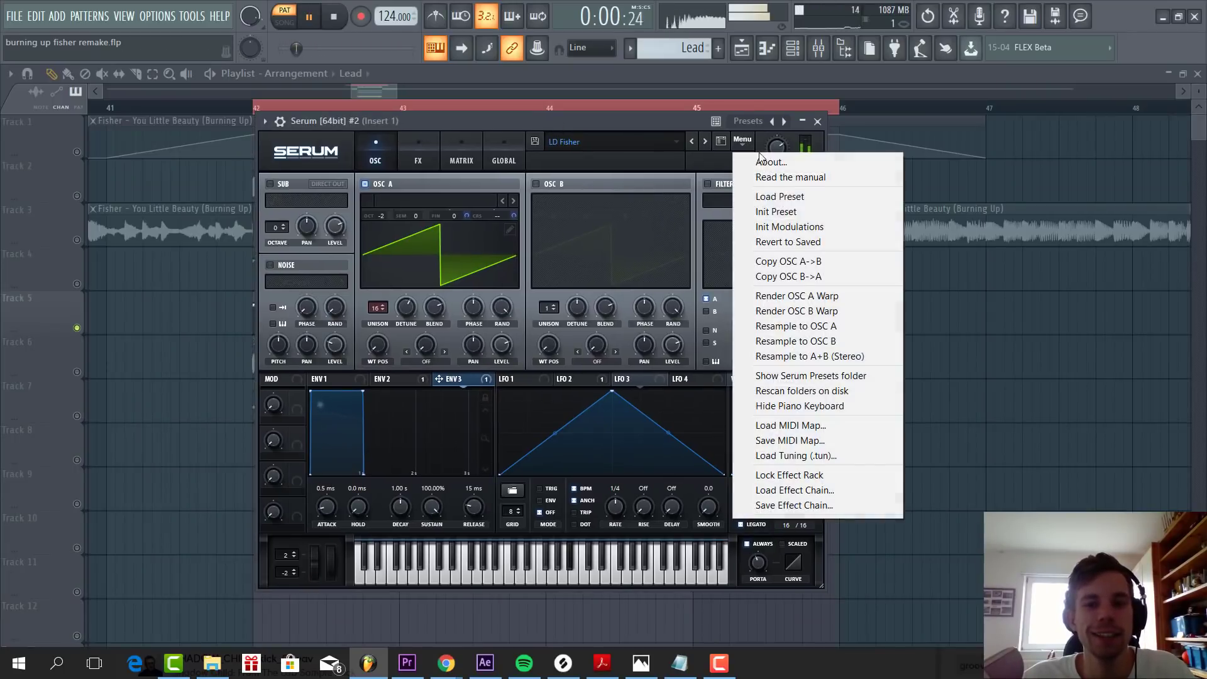
{"action": "left_click", "coordinate": [777, 212]}
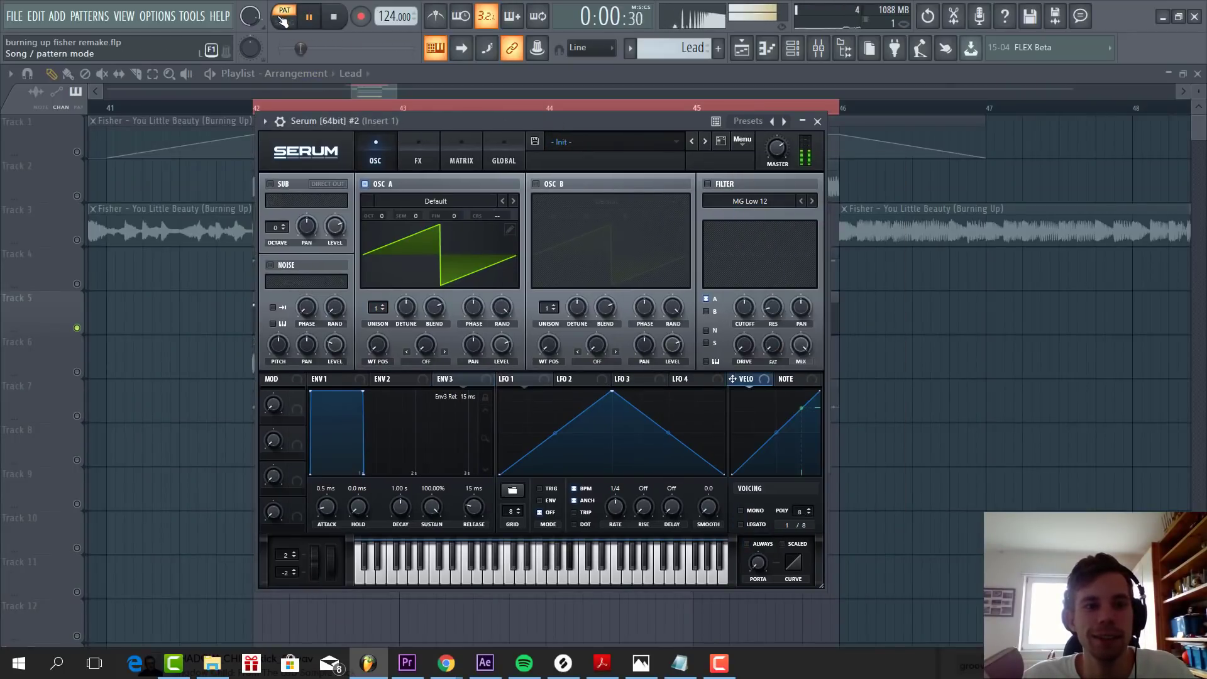
{"action": "left_click", "coordinate": [283, 10]}
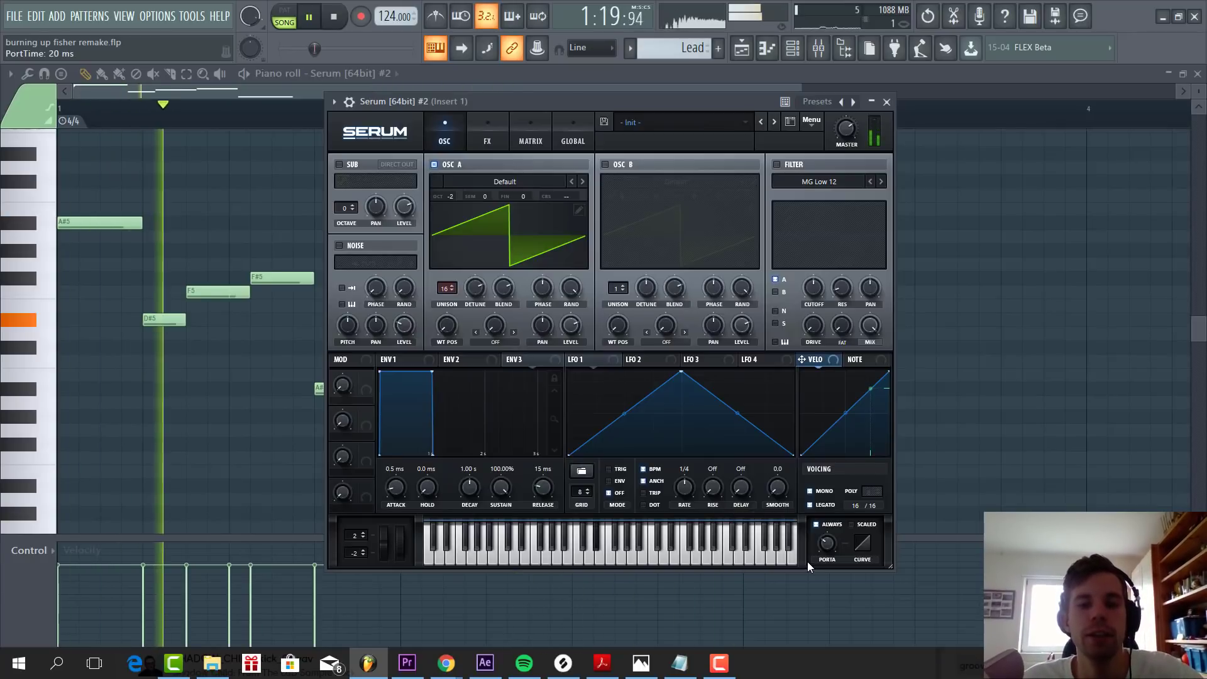
Enable Hyper/Dimension, hard-clip Distortion, Chorus, Compressor, EQ and Delay on the lead patch
{"action": "left_click", "coordinate": [487, 127]}
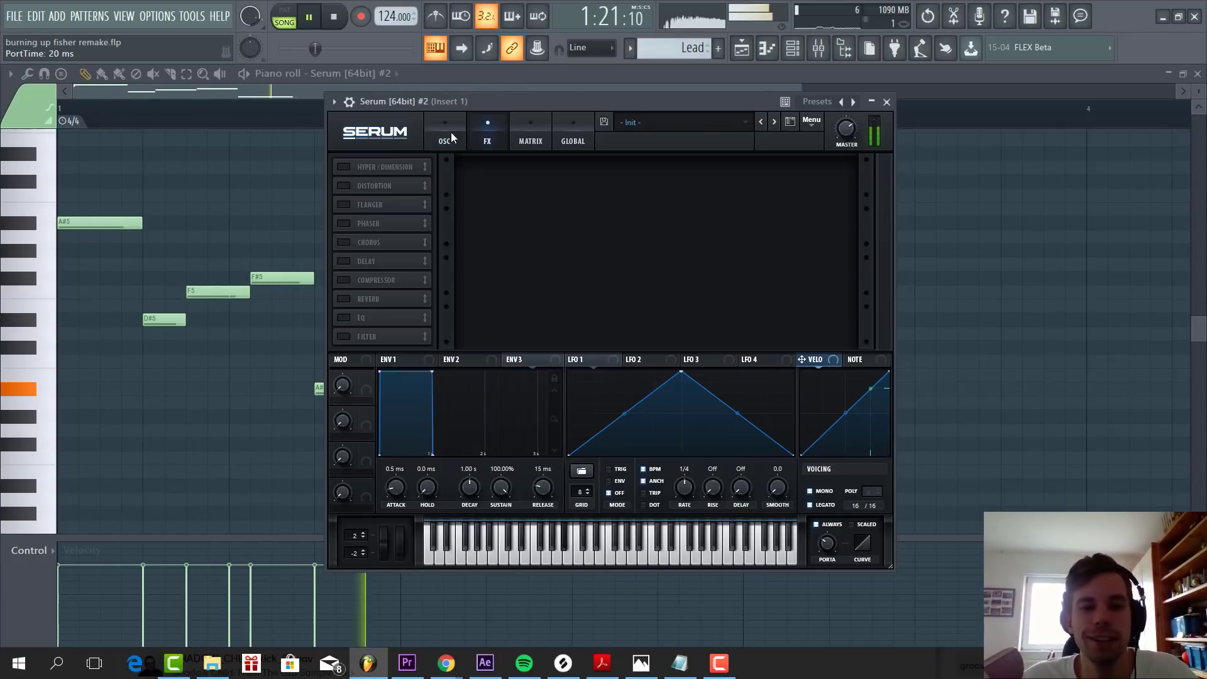
{"action": "left_click", "coordinate": [344, 168]}
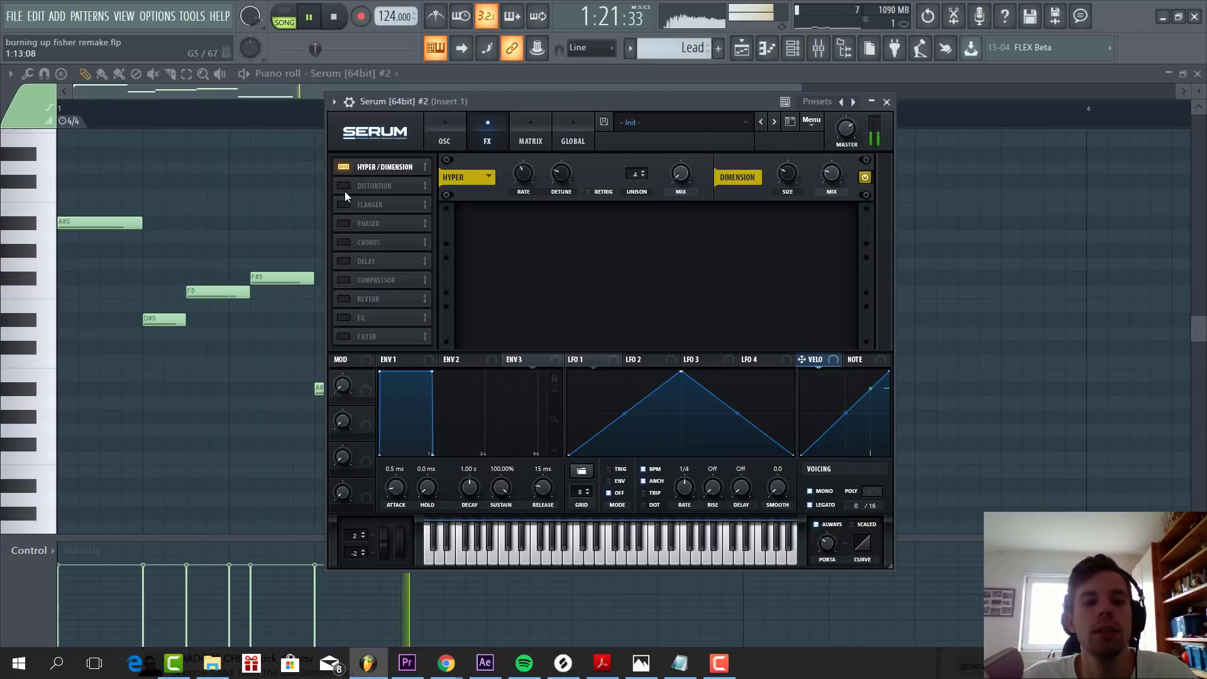
{"action": "left_click", "coordinate": [343, 185]}
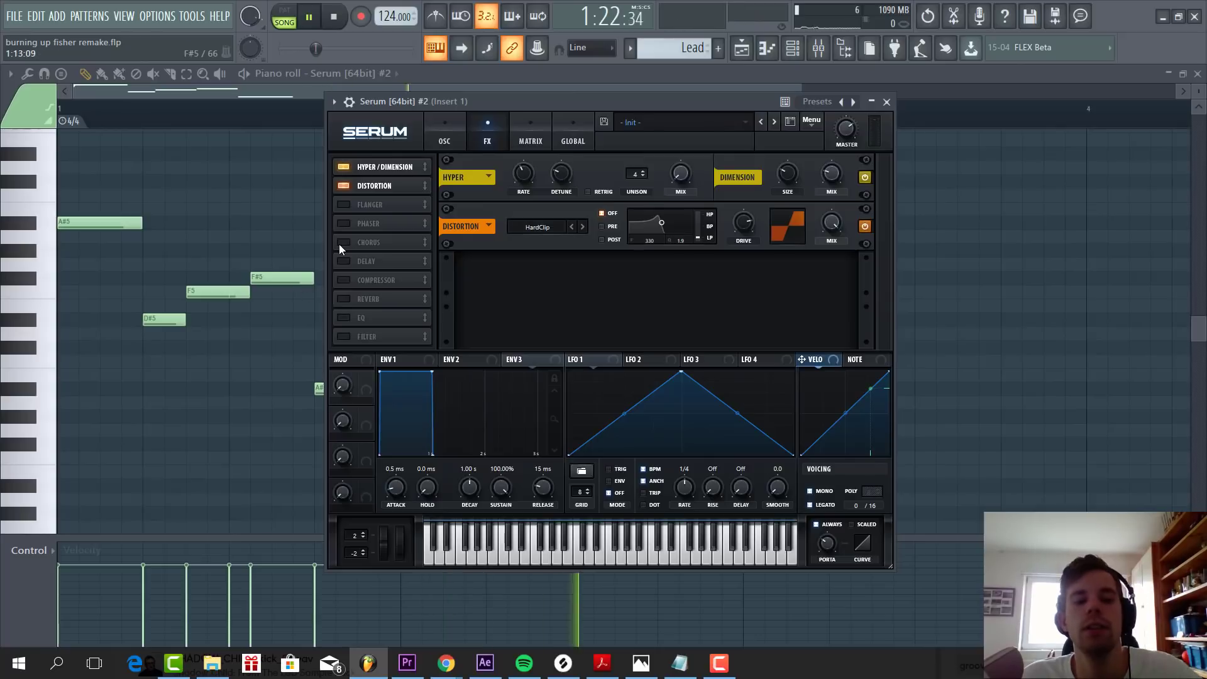
{"action": "left_click", "coordinate": [368, 241]}
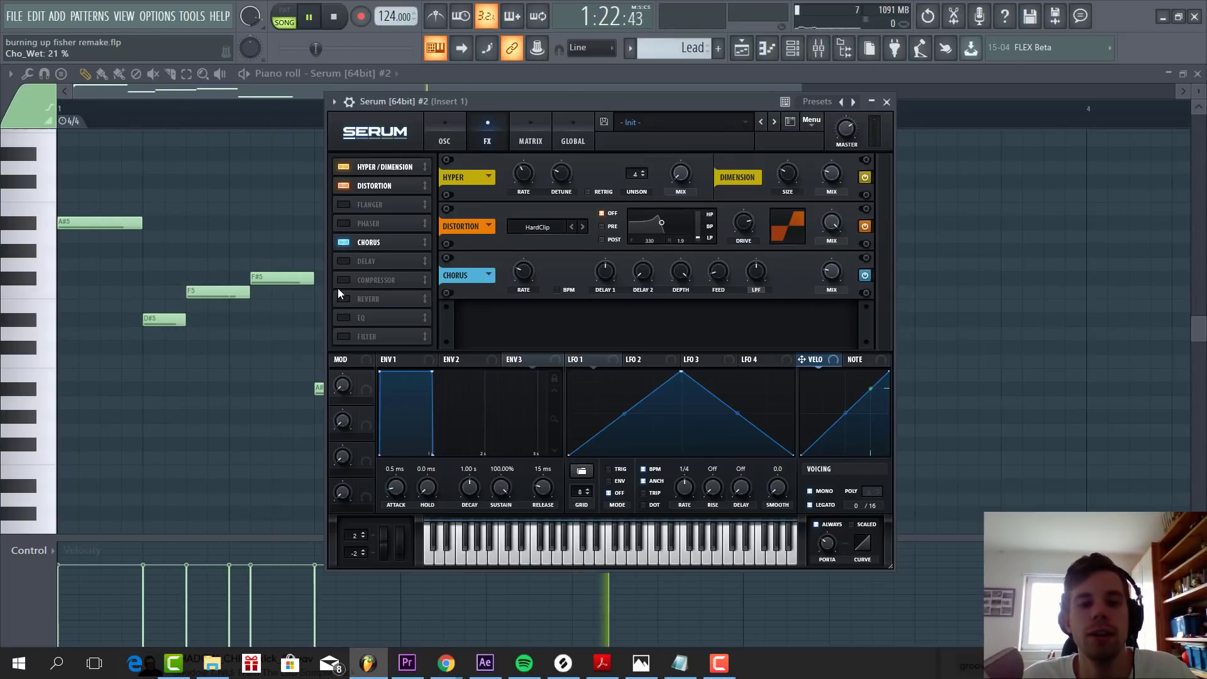
{"action": "left_click", "coordinate": [341, 279]}
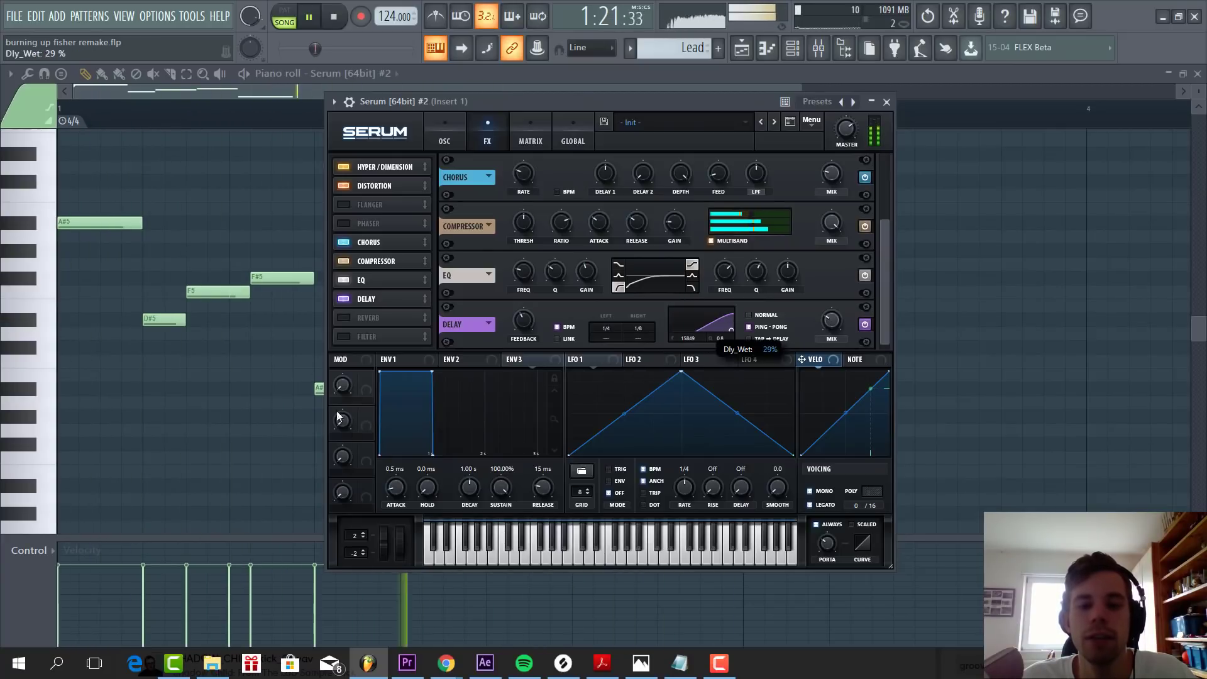
{"action": "left_click", "coordinate": [348, 317]}
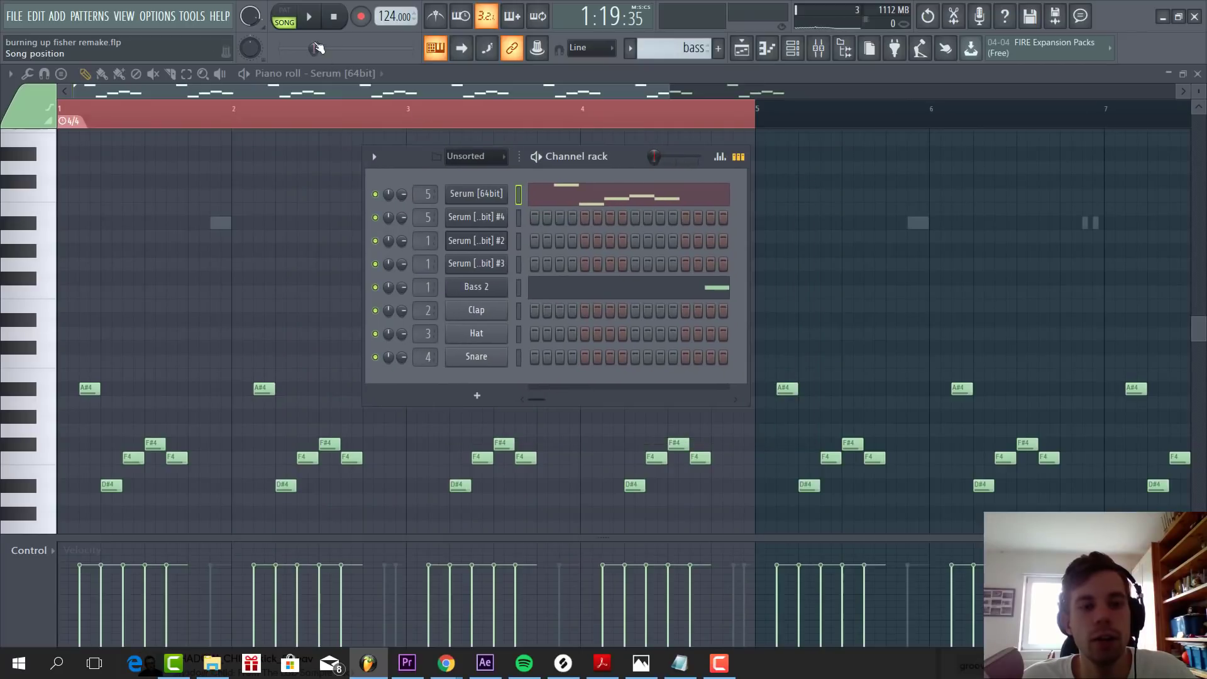
Bring up the bass channel's Serum at init with OSC A's wavetable menu showing
{"action": "left_click", "coordinate": [309, 15]}
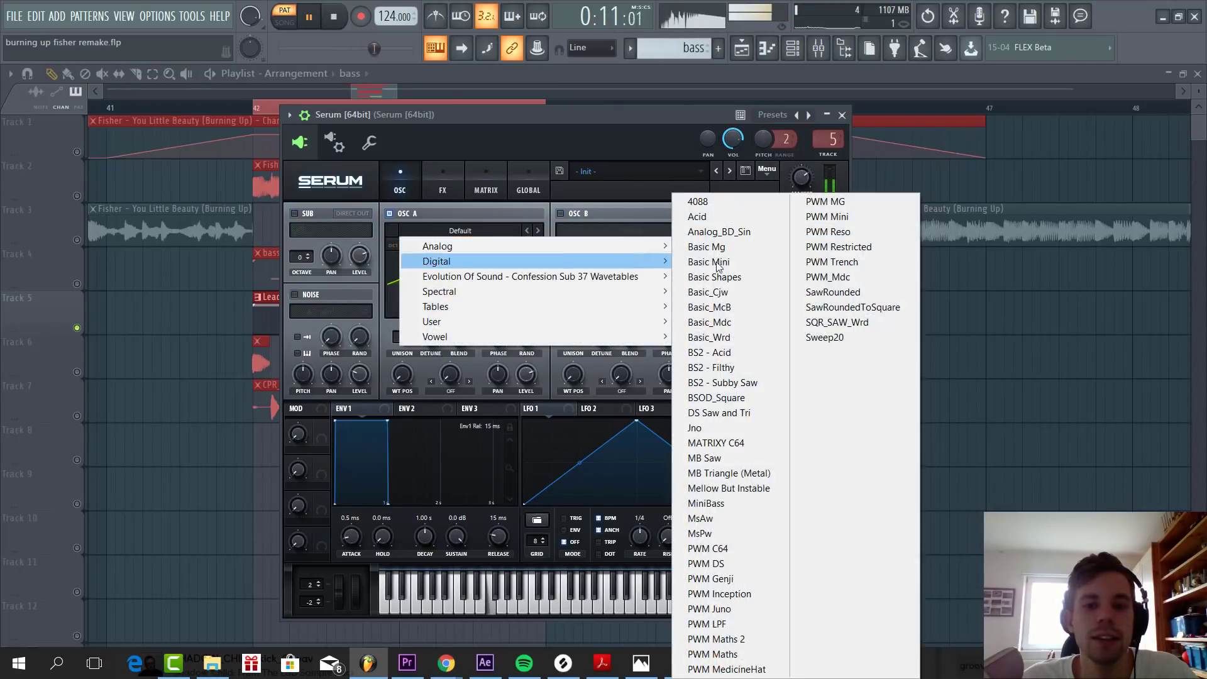
Load Basic Shapes on OSC A, ML Addifunk on OSC B and set the filter to MG Low 24
{"action": "left_click", "coordinate": [715, 277]}
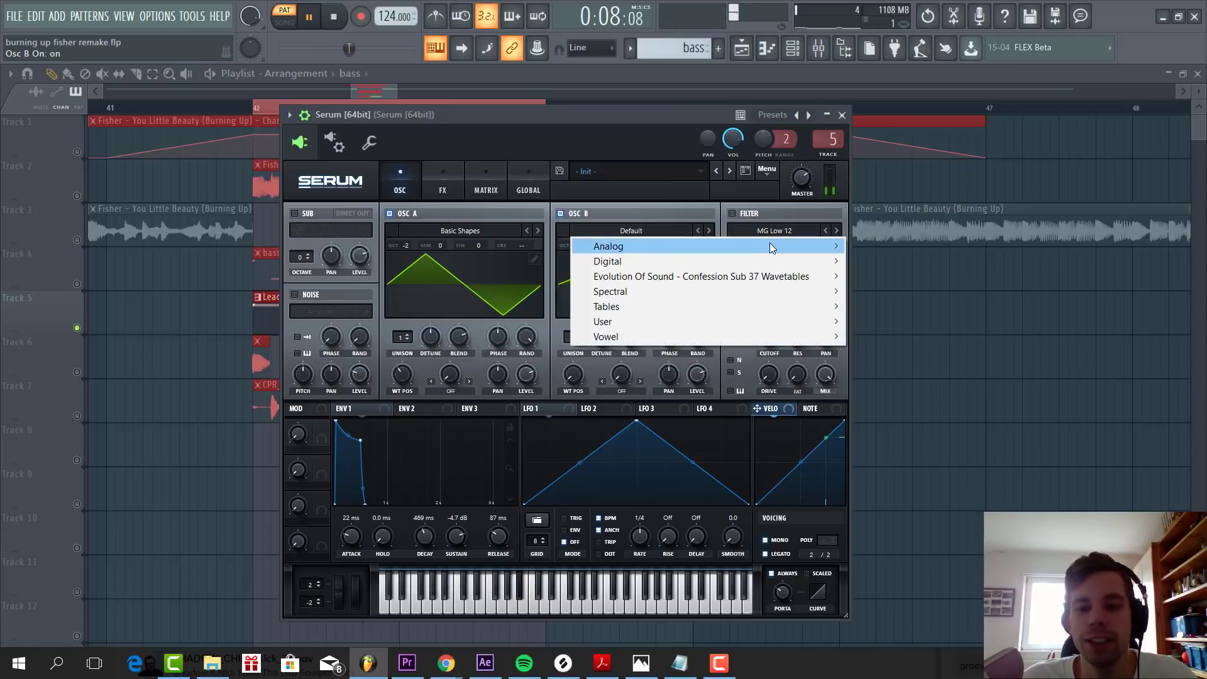
{"action": "mouse_move", "coordinate": [607, 337]}
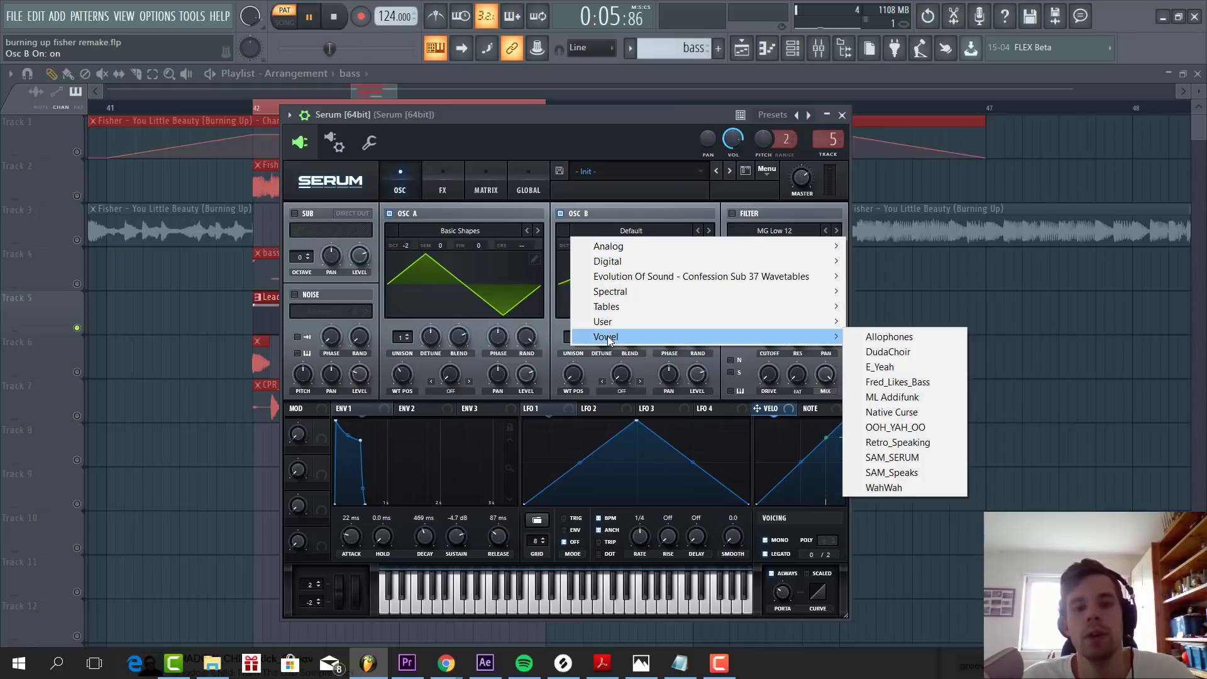
{"action": "left_click", "coordinate": [893, 397]}
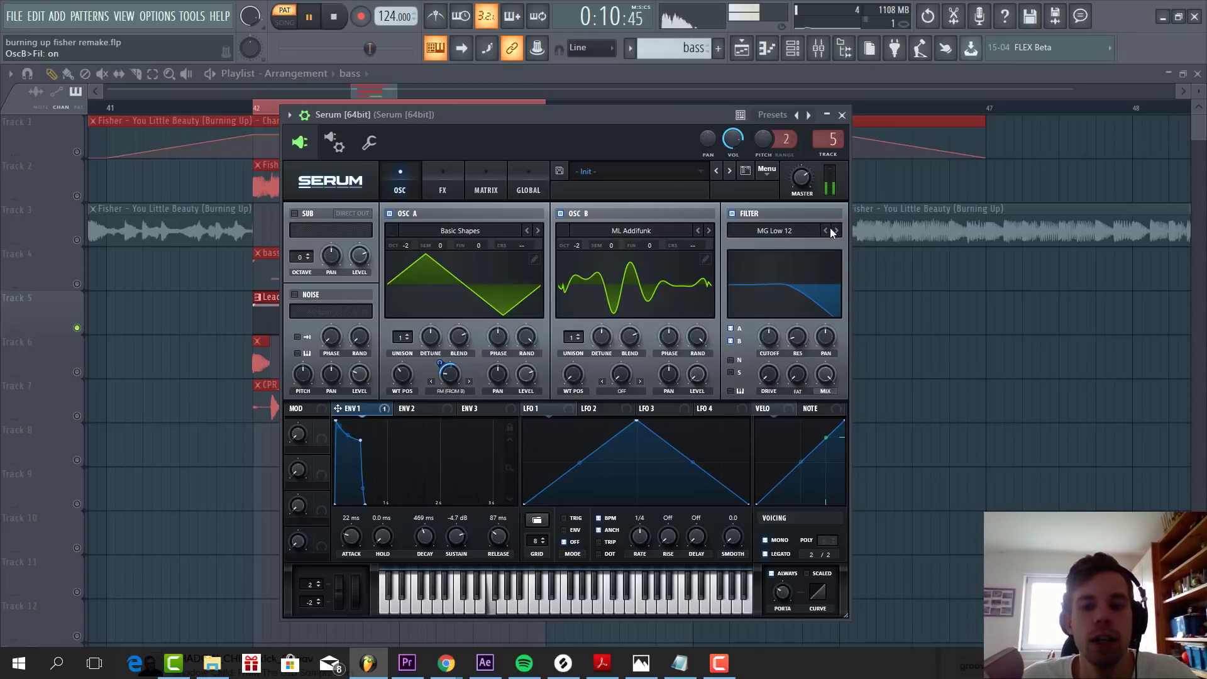
{"action": "left_click", "coordinate": [837, 229]}
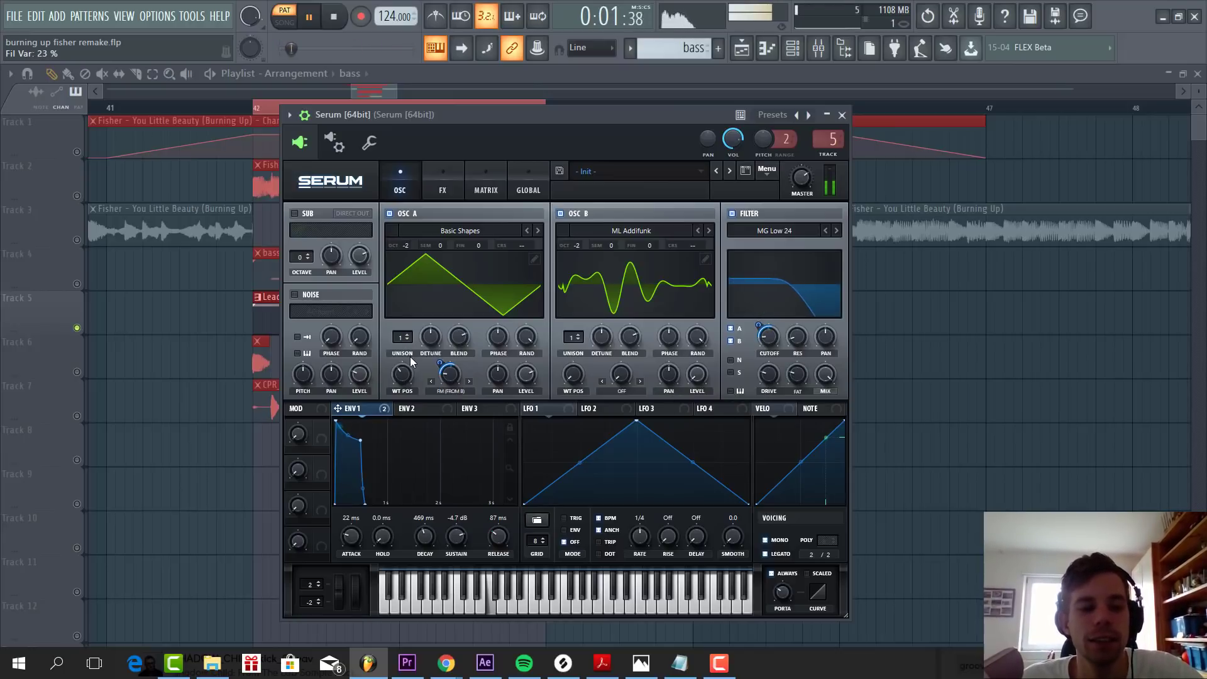
{"action": "left_click", "coordinate": [442, 185]}
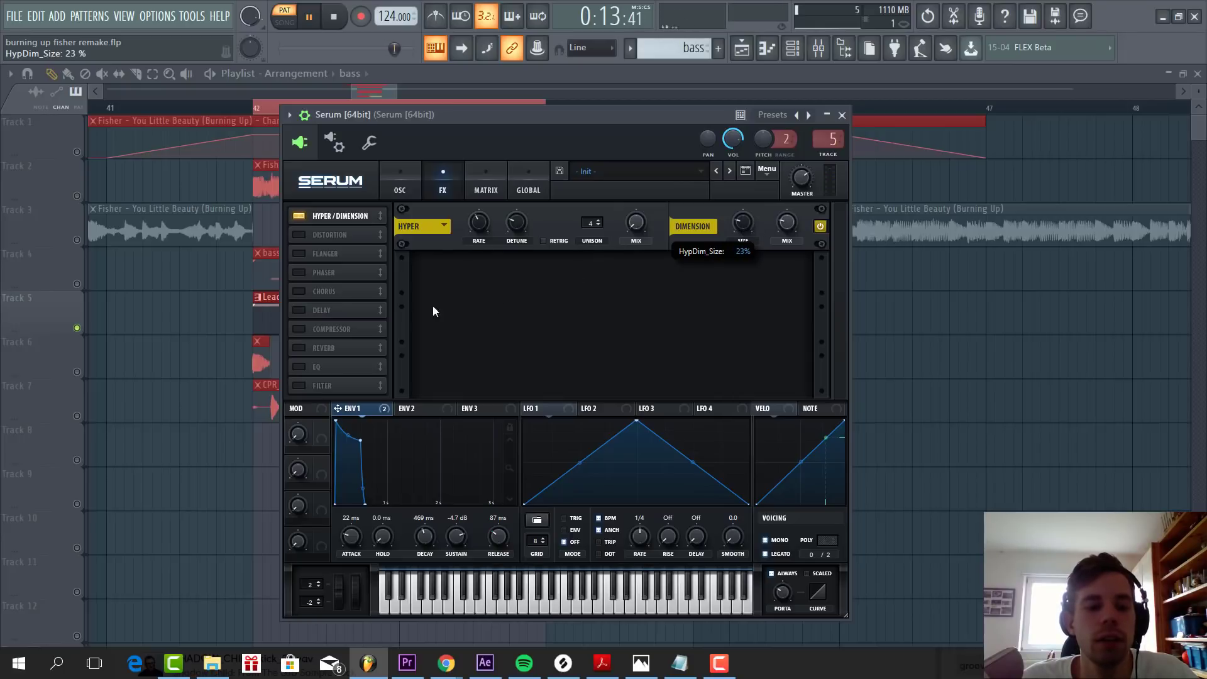
Enable Downsample Distortion, Chorus, Compressor and Delay on the bass patch
{"action": "left_click", "coordinate": [323, 234]}
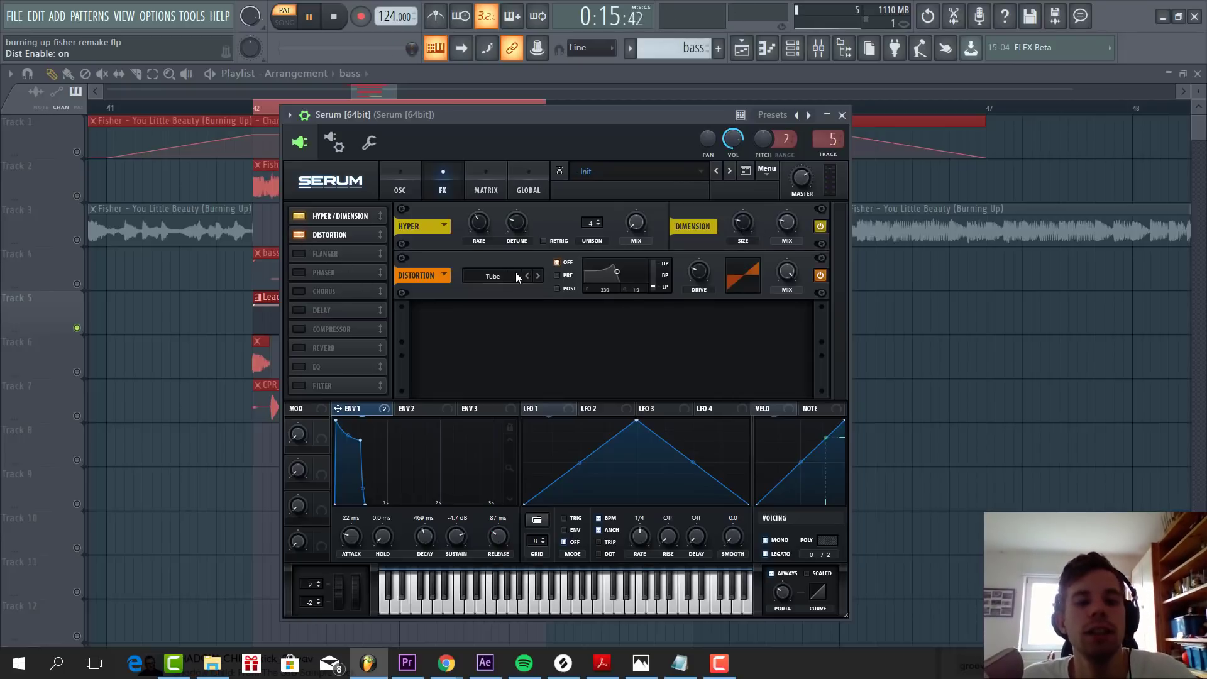
{"action": "left_click", "coordinate": [494, 276]}
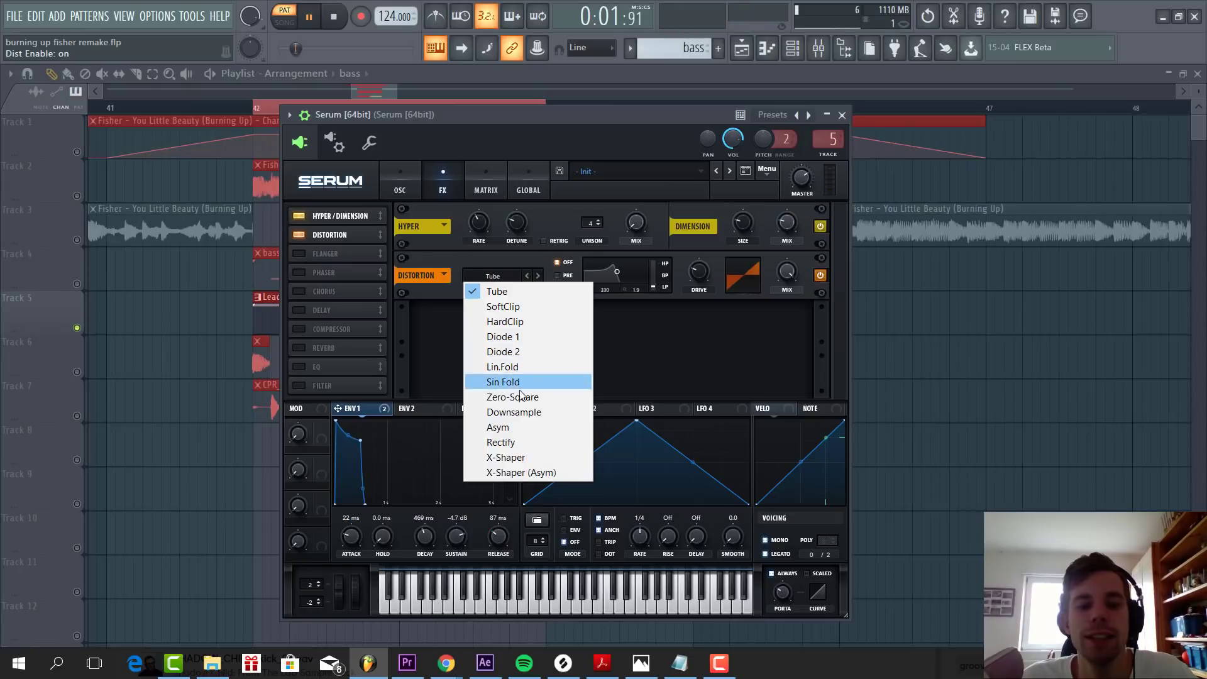
{"action": "left_click", "coordinate": [513, 412]}
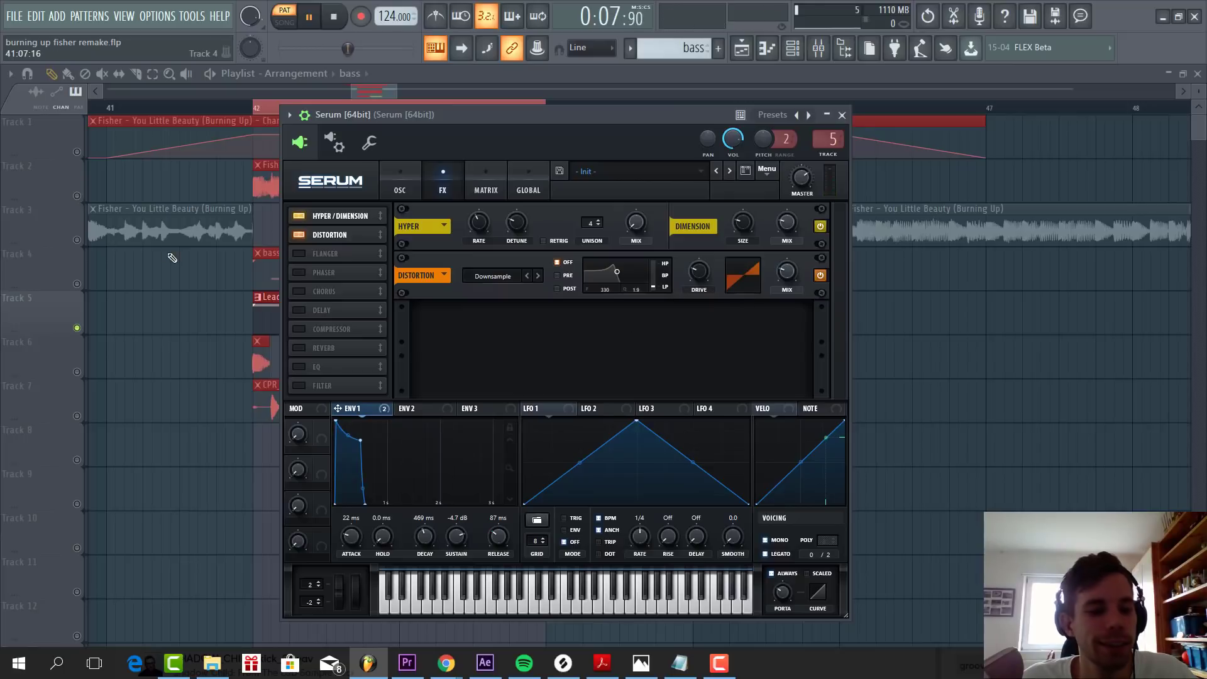
{"action": "left_click", "coordinate": [299, 291]}
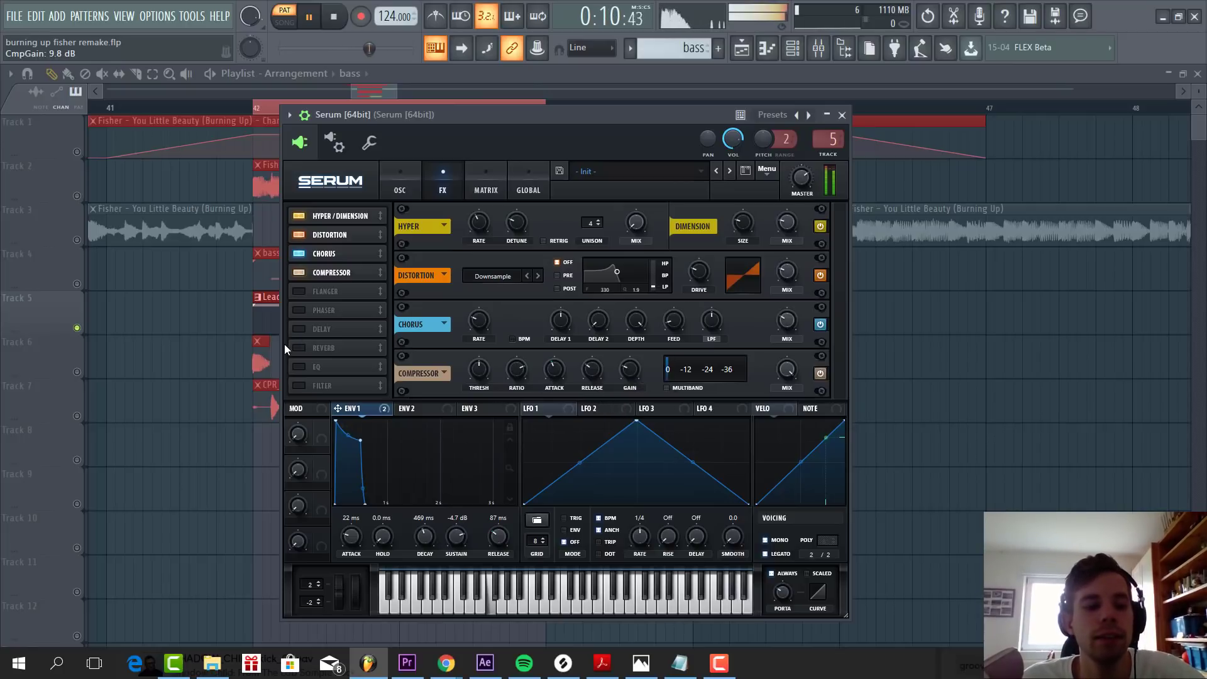
{"action": "left_click", "coordinate": [300, 329]}
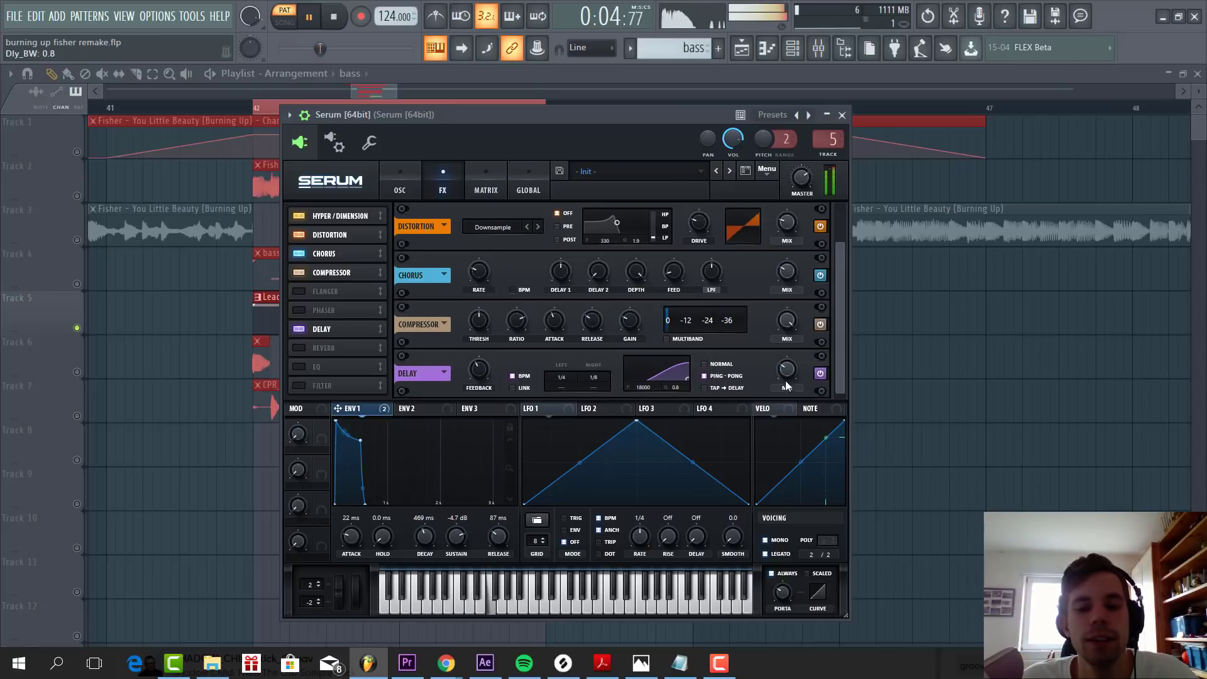
{"action": "left_click", "coordinate": [293, 366]}
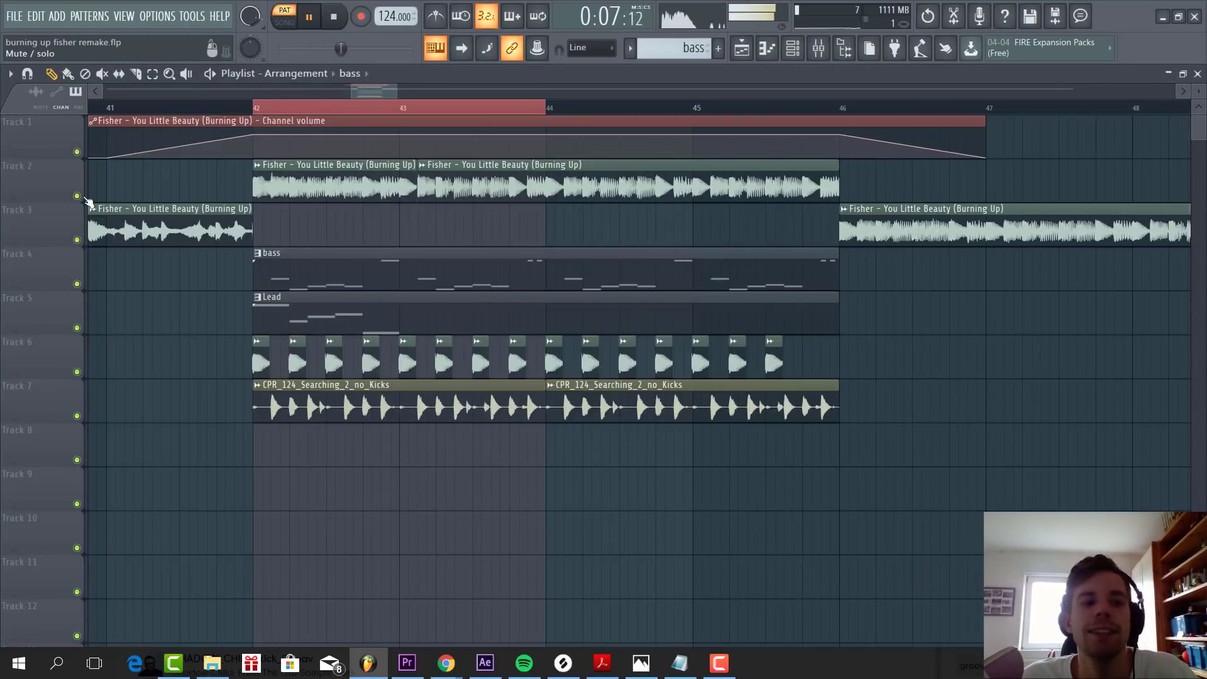
Close Serum and play the arrangement in song mode from an earlier bar
{"action": "left_click", "coordinate": [283, 15]}
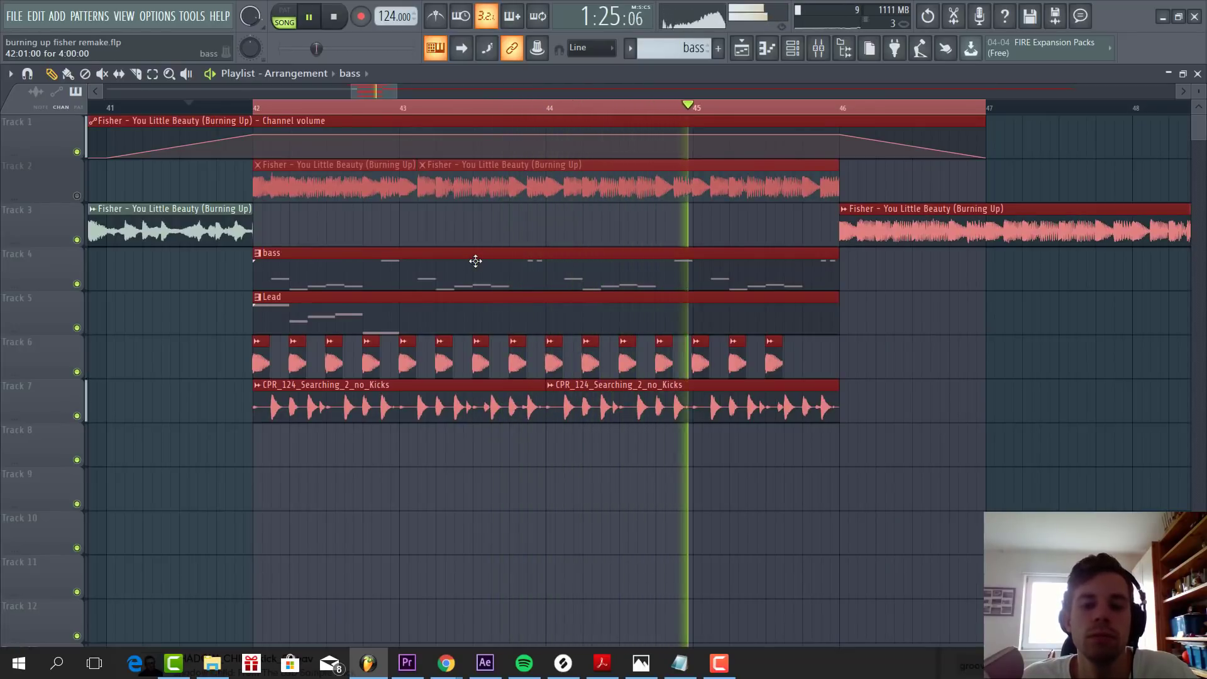
{"action": "left_click", "coordinate": [334, 15]}
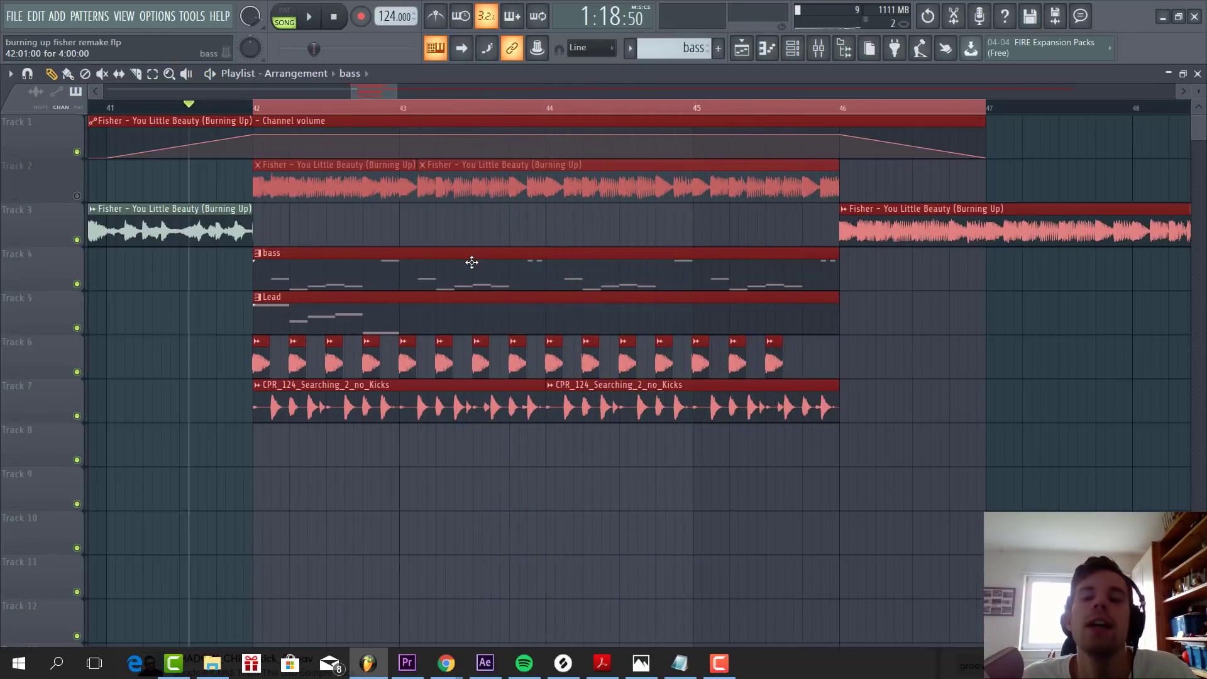